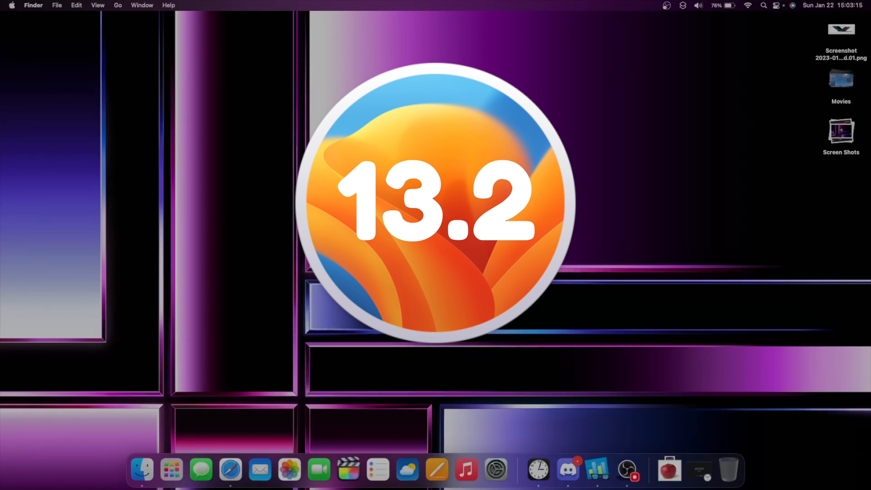
Step: Launch Home from the Dock and go to the first room's page
{"action": "left_click", "coordinate": [495, 470]}
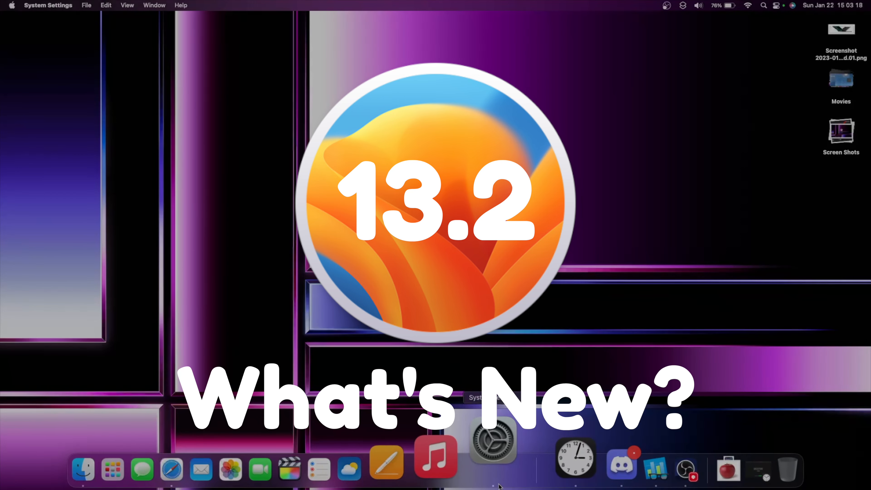
{"action": "left_click", "coordinate": [642, 470]}
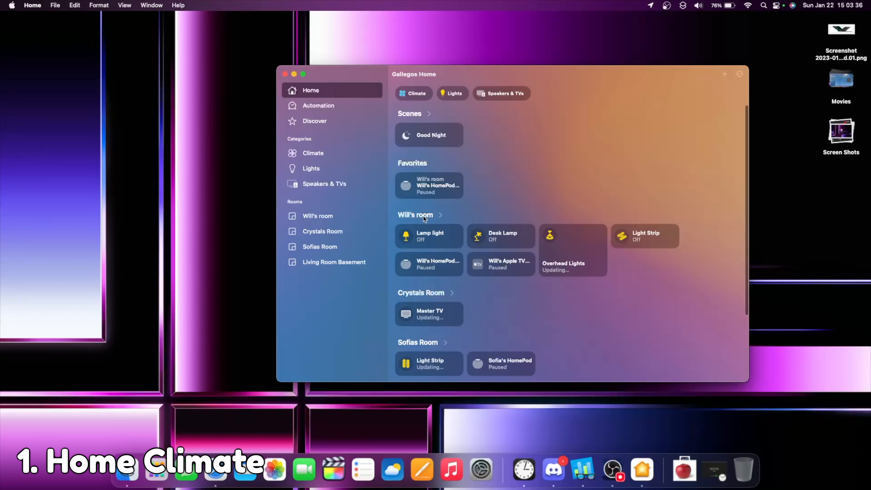
{"action": "left_click", "coordinate": [318, 216]}
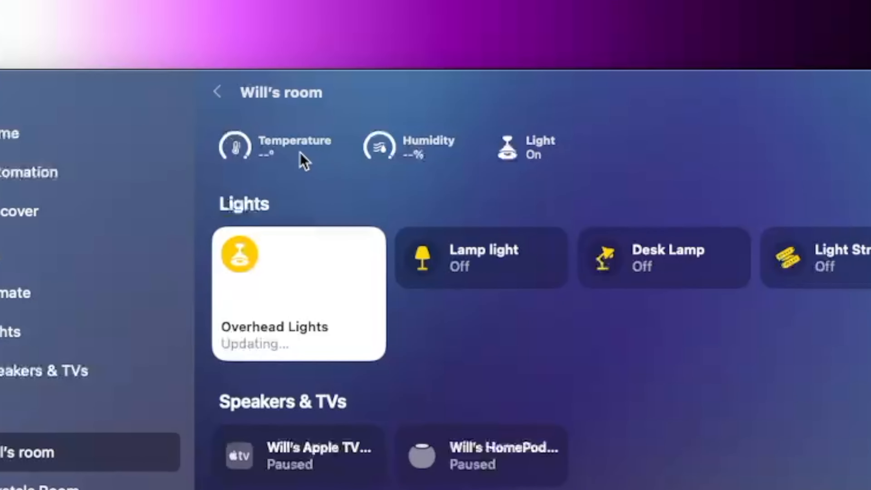
{"action": "mouse_move", "coordinate": [175, 193]}
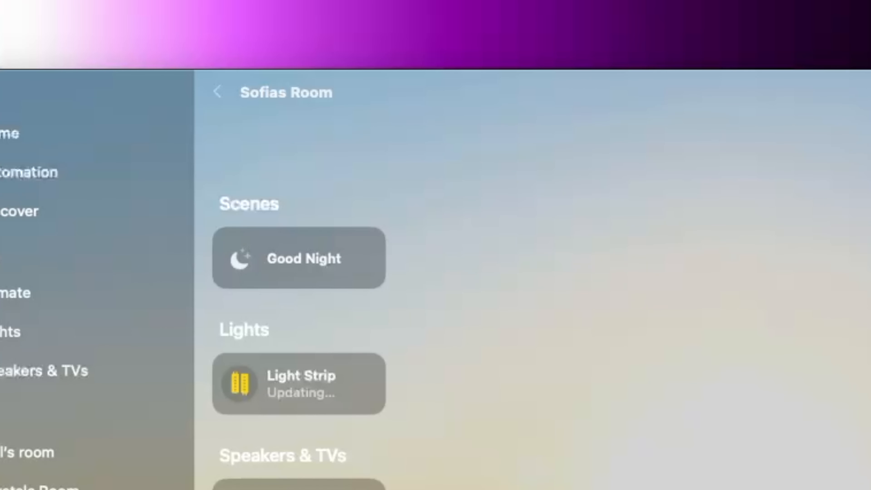
Step: Return to the first room, view its Temperature Sensor details (21.5°, 41%) and close them
{"action": "left_click", "coordinate": [26, 453]}
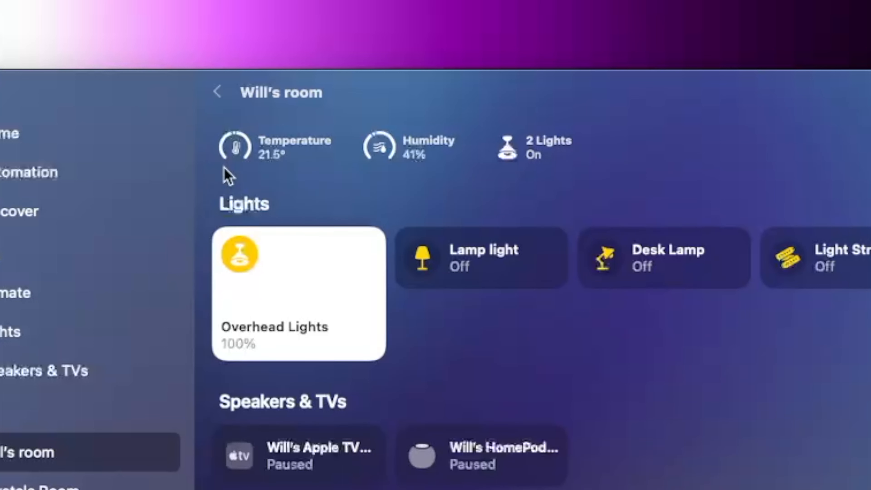
{"action": "left_click", "coordinate": [228, 146]}
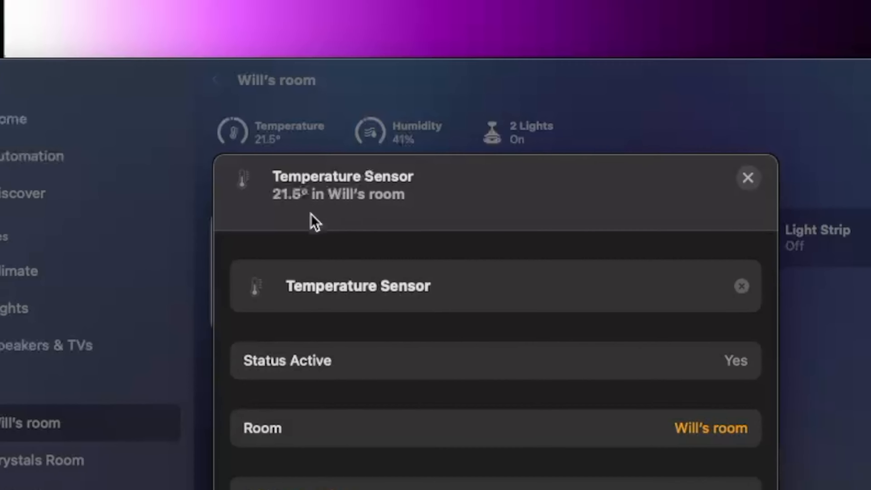
{"action": "left_click", "coordinate": [748, 178]}
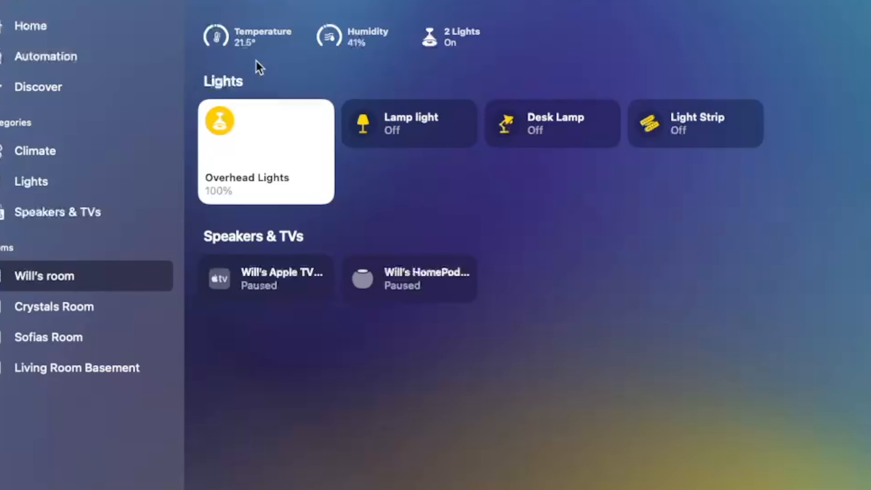
{"action": "mouse_move", "coordinate": [221, 81]}
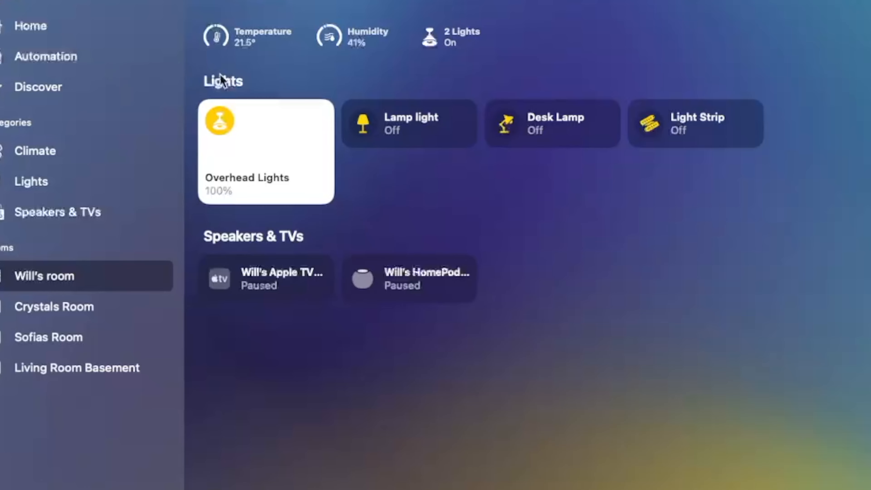
{"action": "mouse_move", "coordinate": [368, 61]}
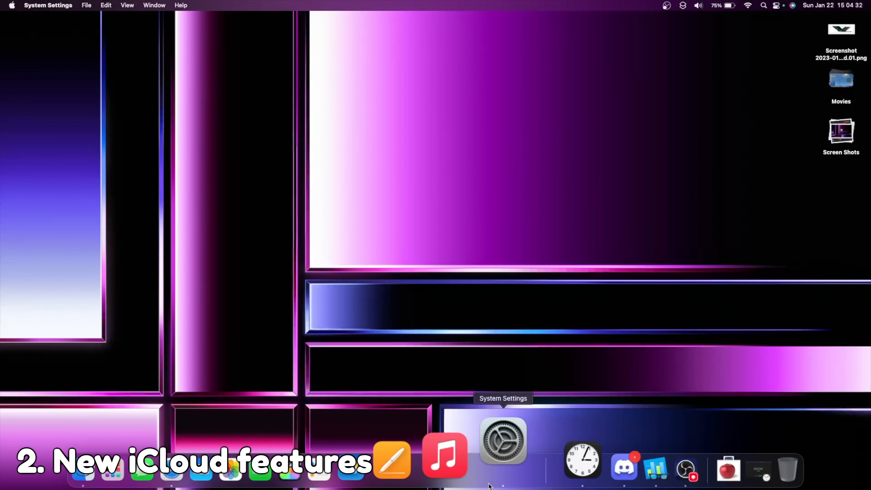
Step: In Apple ID Password & Security, start adding security keys up to the two-keys-needed notice
{"action": "left_click", "coordinate": [502, 440]}
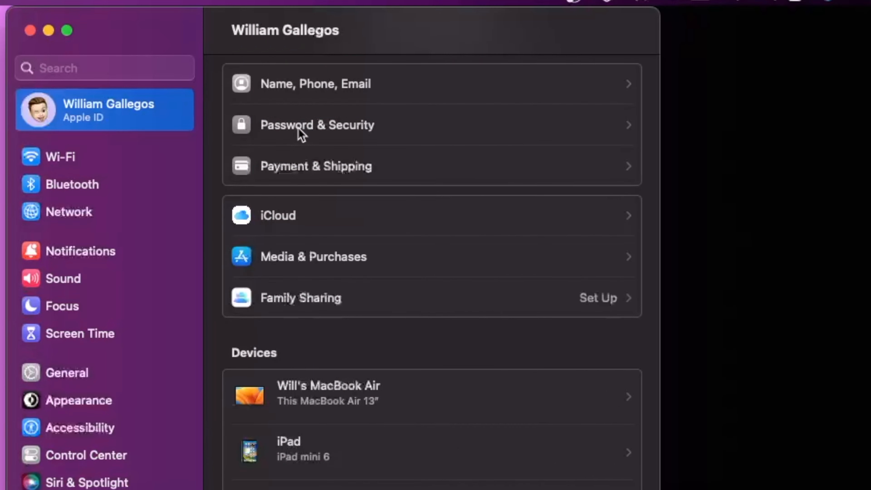
{"action": "left_click", "coordinate": [317, 124]}
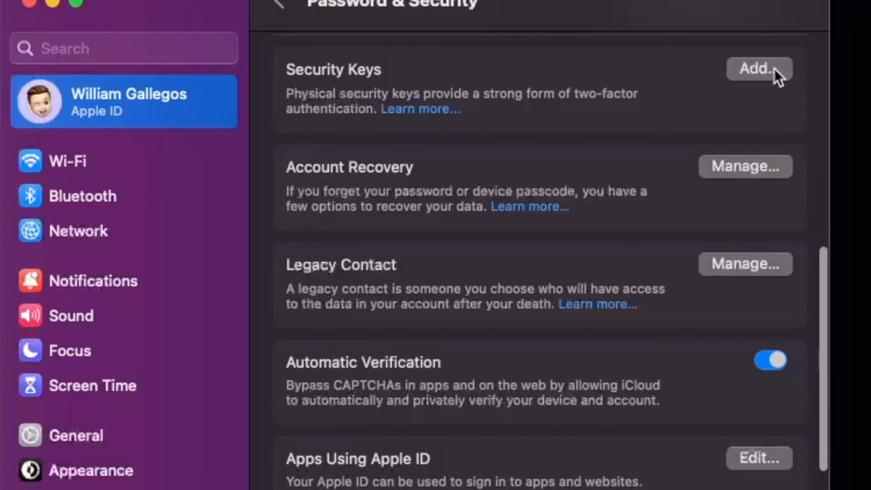
{"action": "left_click", "coordinate": [760, 68]}
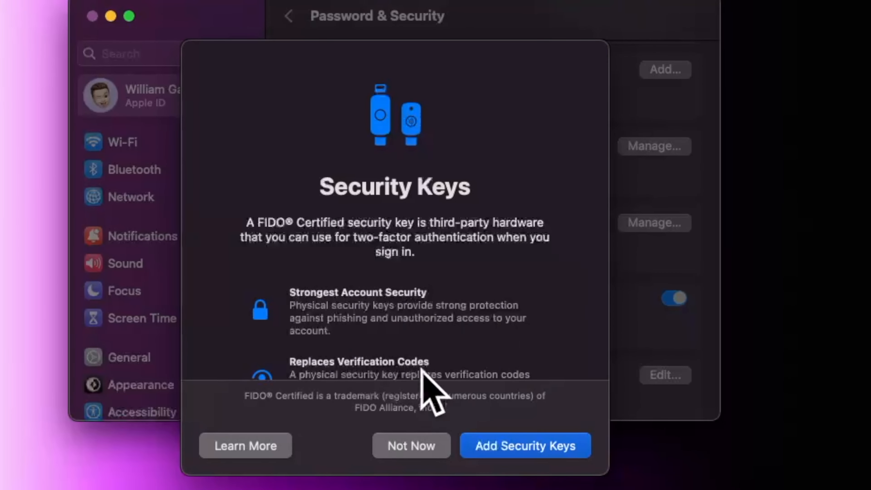
{"action": "mouse_move", "coordinate": [410, 258]}
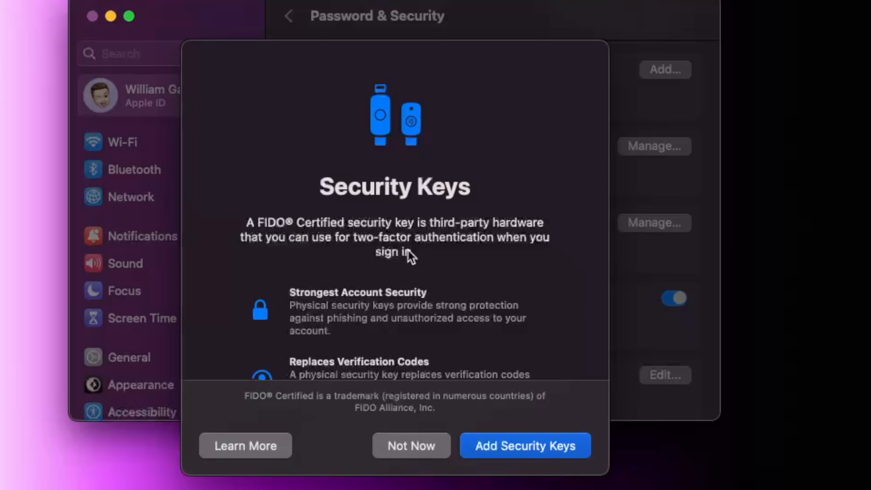
{"action": "mouse_move", "coordinate": [525, 446]}
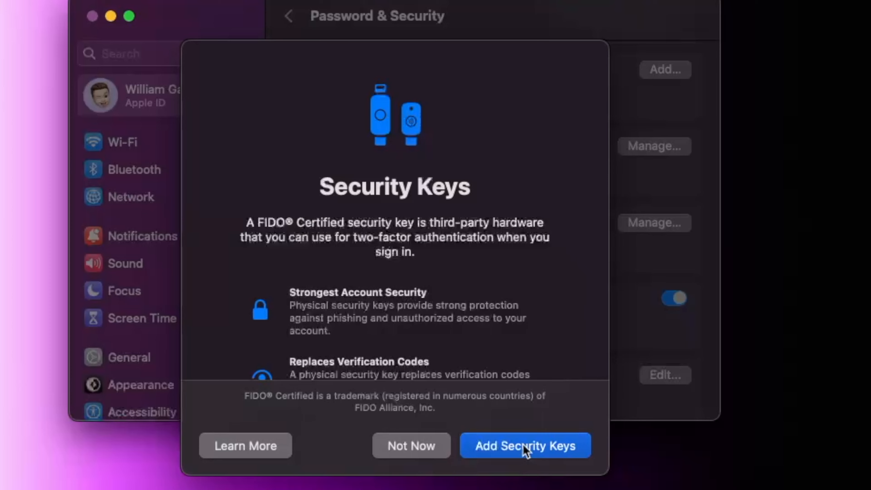
{"action": "left_click", "coordinate": [524, 446]}
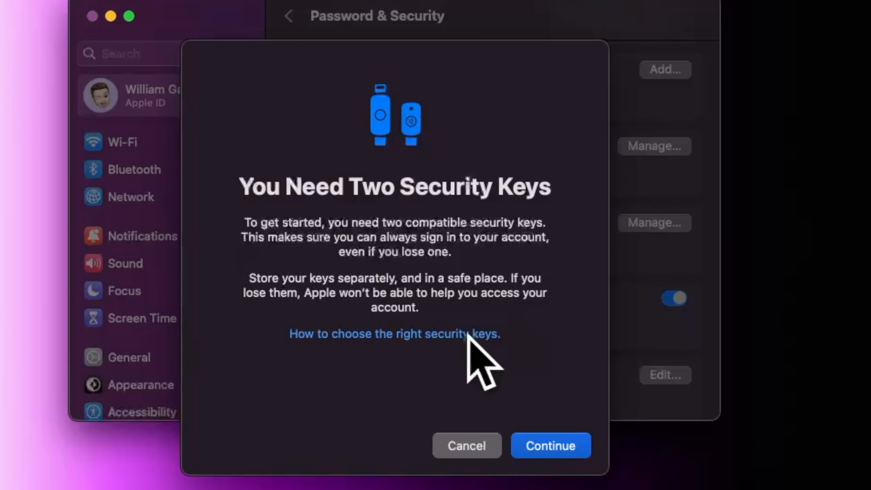
{"action": "mouse_move", "coordinate": [421, 207]}
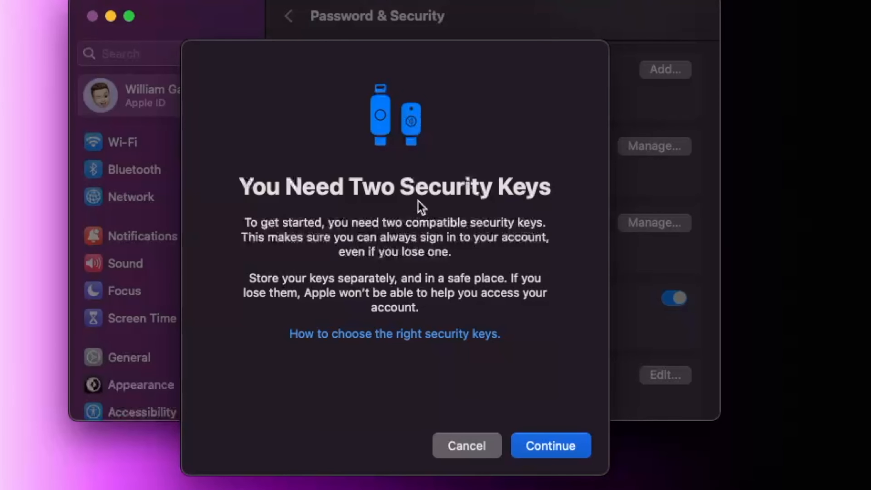
Step: Cancel security key setup, then view iCloud Advanced Data Protection (Off) and dismiss it
{"action": "left_click", "coordinate": [466, 445]}
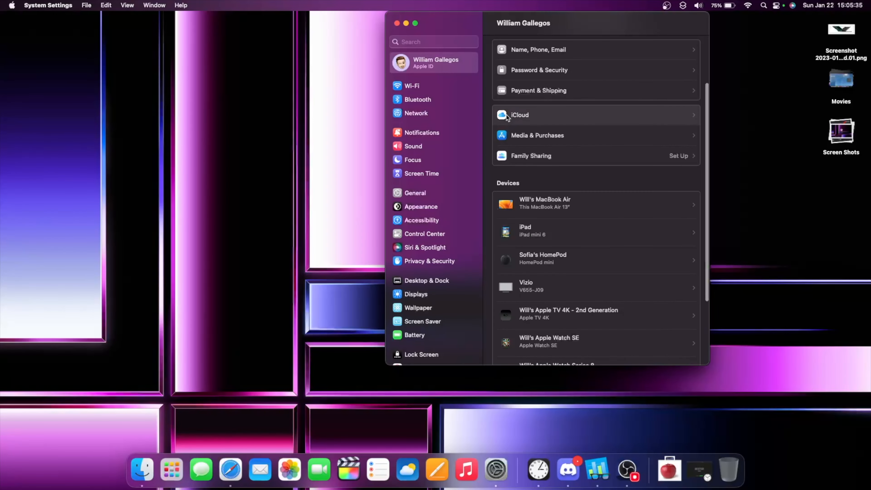
{"action": "left_click", "coordinate": [520, 114]}
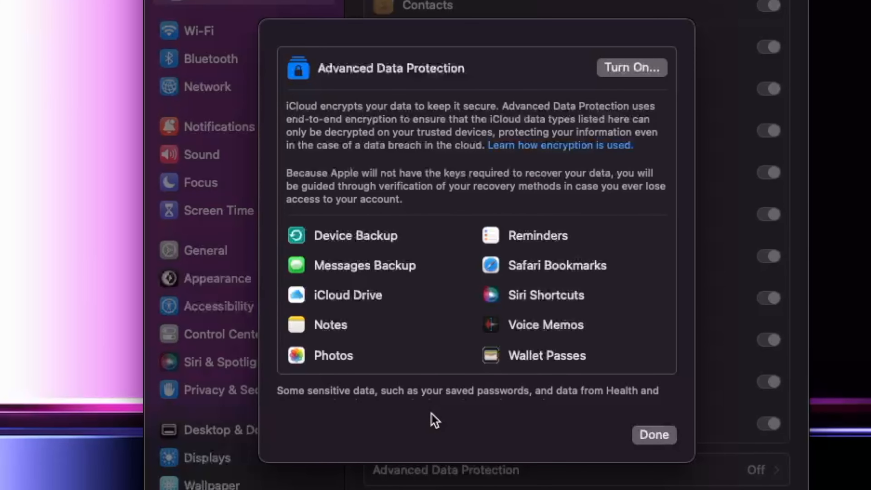
{"action": "left_click", "coordinate": [654, 435]}
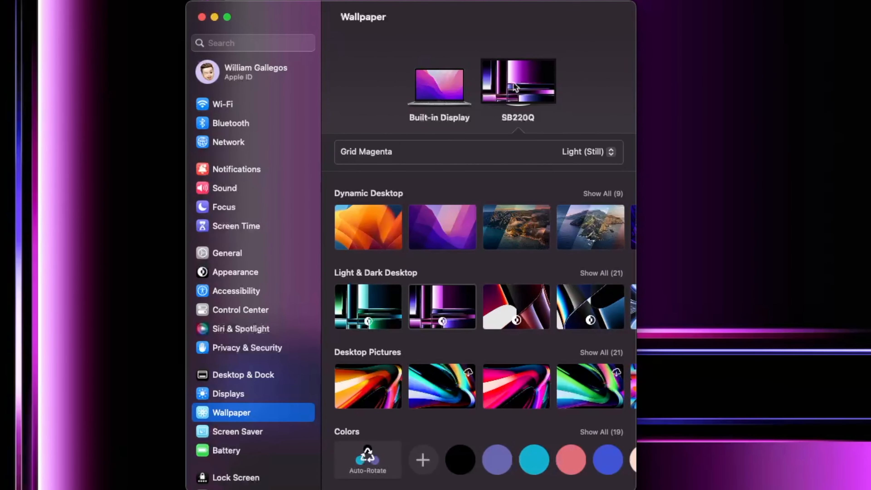
{"action": "scroll", "scroll_direction": "down", "scroll_amount": 3}
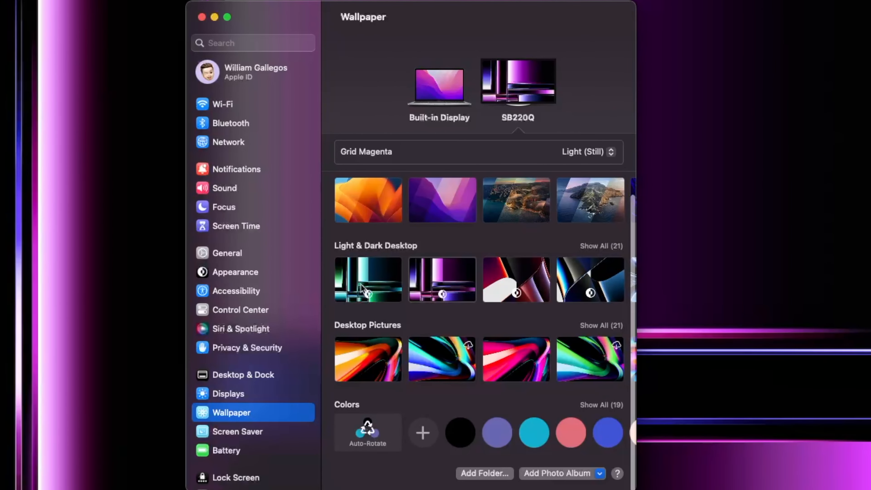
{"action": "left_click", "coordinate": [367, 279]}
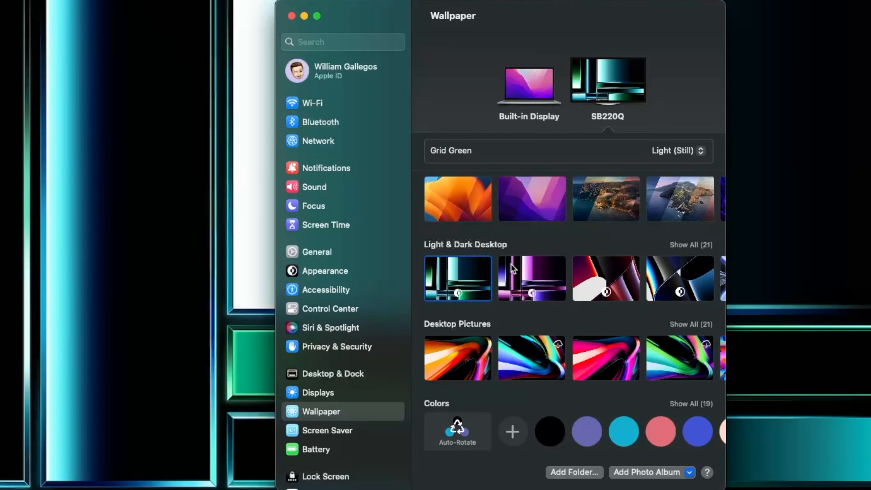
{"action": "left_click", "coordinate": [532, 279]}
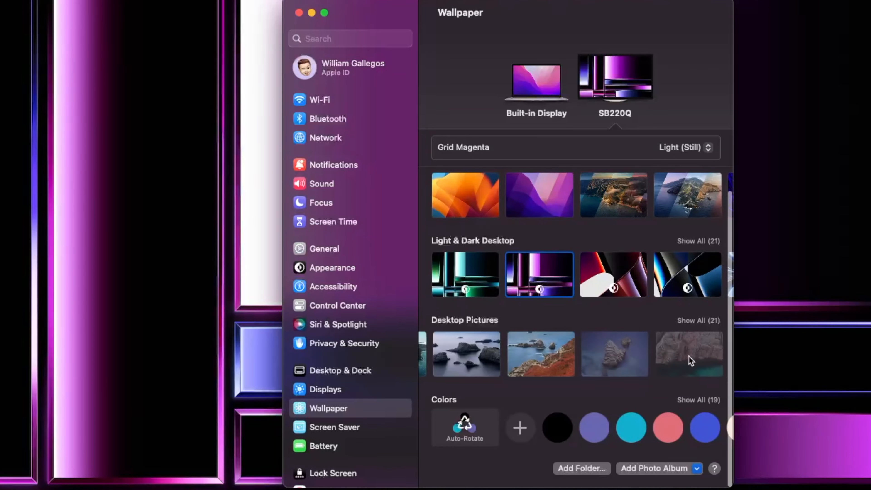
{"action": "scroll", "scroll_direction": "up", "scroll_amount": 3}
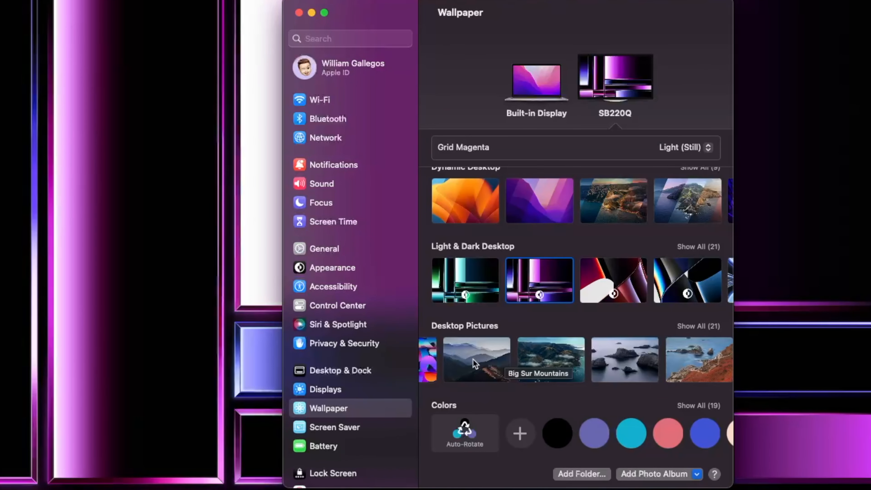
{"action": "scroll", "scroll_direction": "right", "scroll_amount": 3}
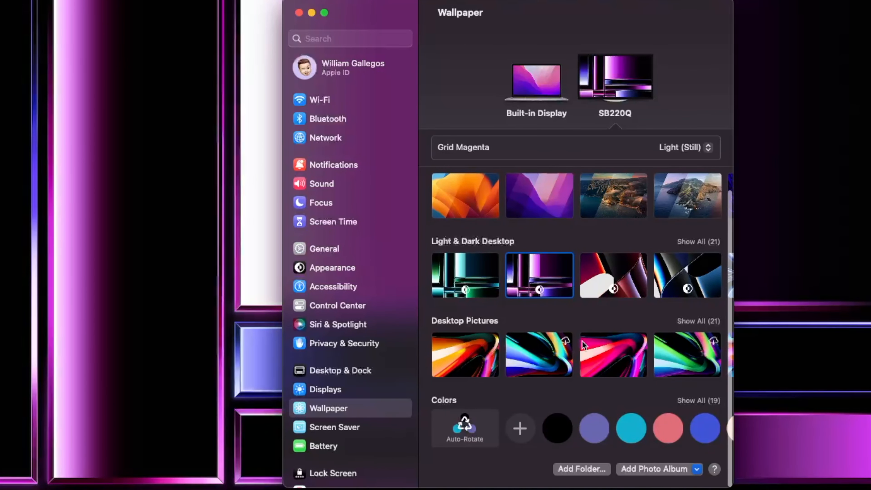
{"action": "scroll", "scroll_direction": "up", "scroll_amount": 3}
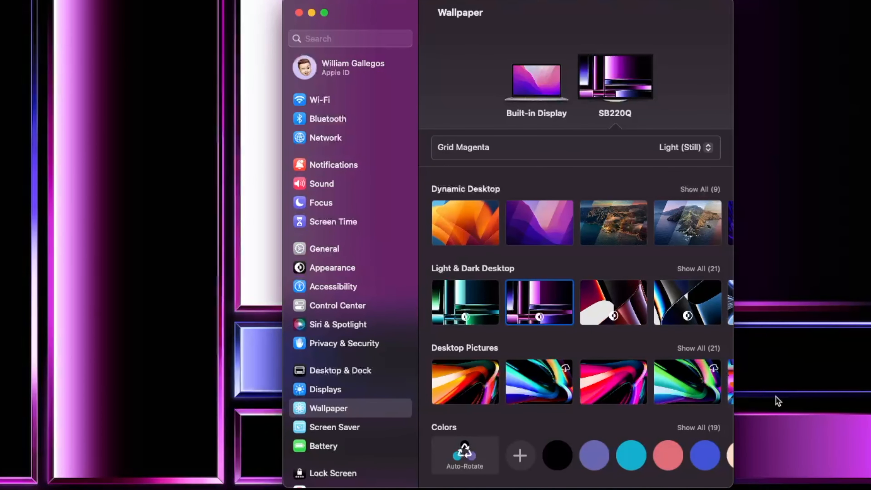
{"action": "left_click", "coordinate": [406, 253]}
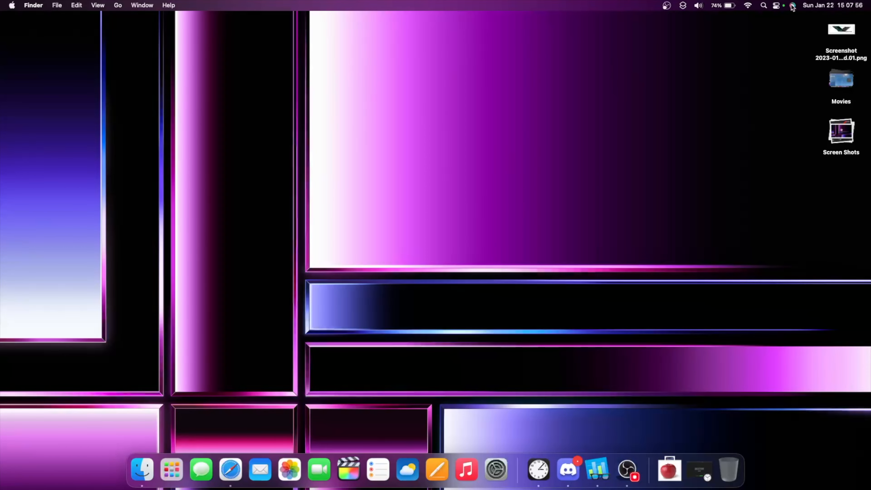
Step: Invoke Siri from the menu bar to turn off the first room's lights
{"action": "left_click", "coordinate": [793, 6]}
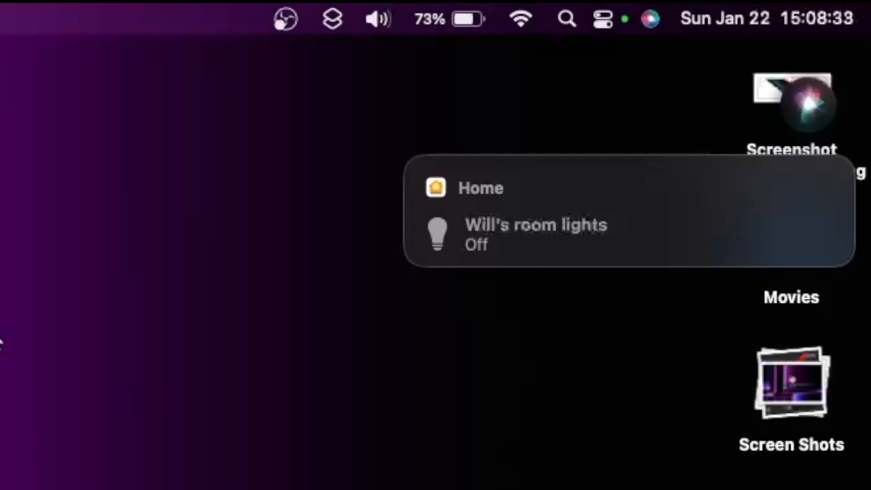
{"action": "mouse_move", "coordinate": [22, 345]}
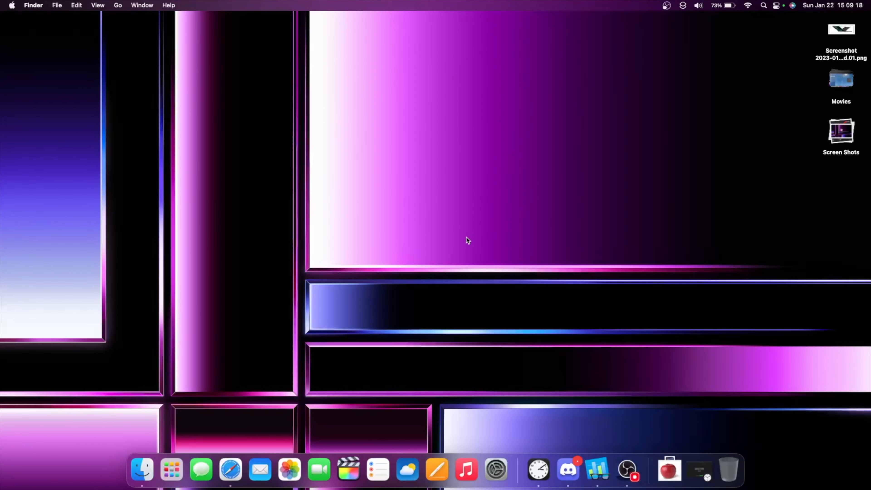
{"action": "mouse_move", "coordinate": [484, 243]}
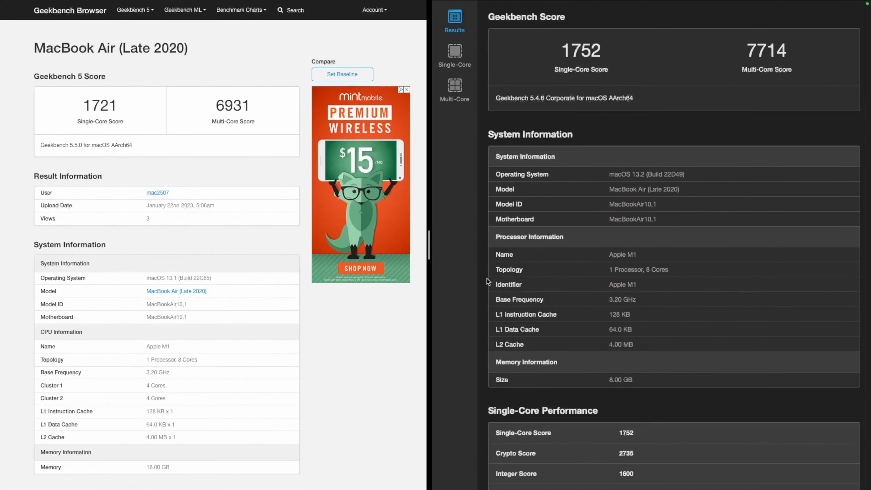
{"action": "mouse_move", "coordinate": [671, 136]}
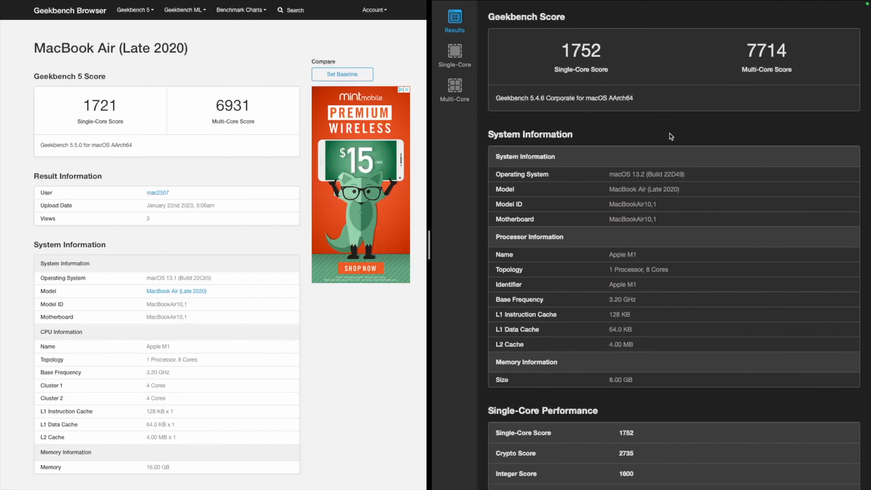
{"action": "mouse_move", "coordinate": [659, 190]}
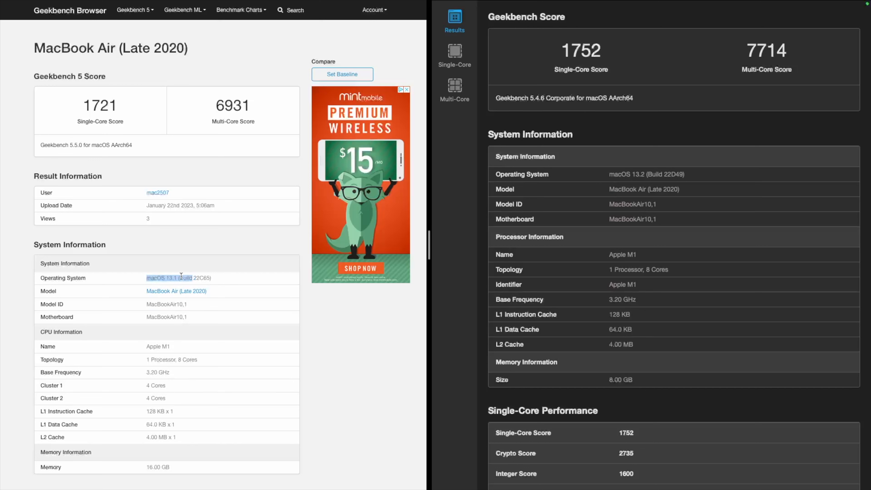
{"action": "left_click", "coordinate": [178, 278]}
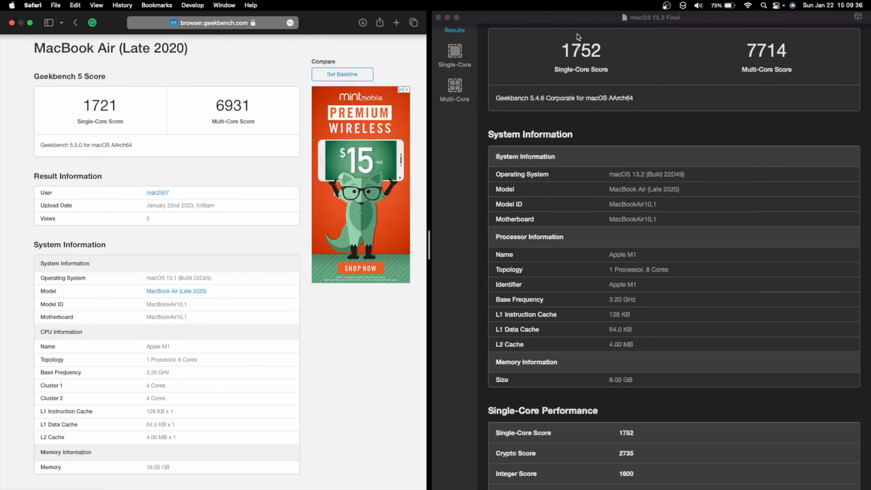
{"action": "mouse_move", "coordinate": [661, 24]}
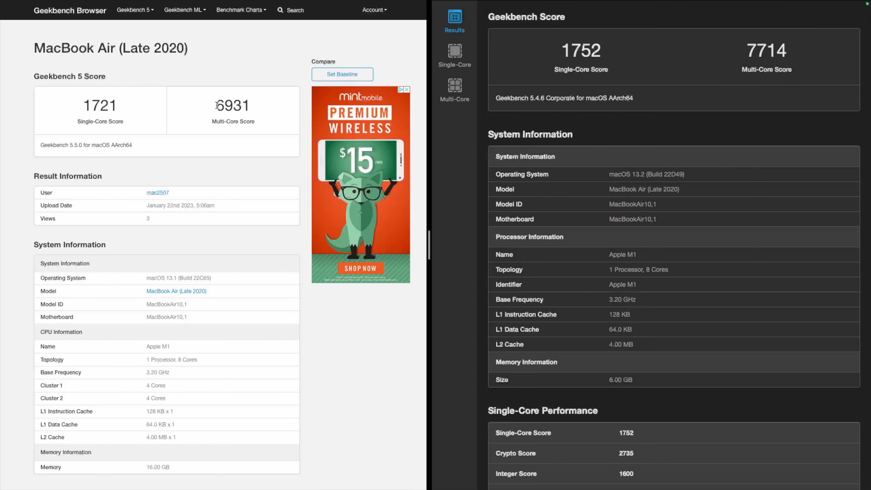
{"action": "scroll", "scroll_direction": "up", "scroll_amount": 3}
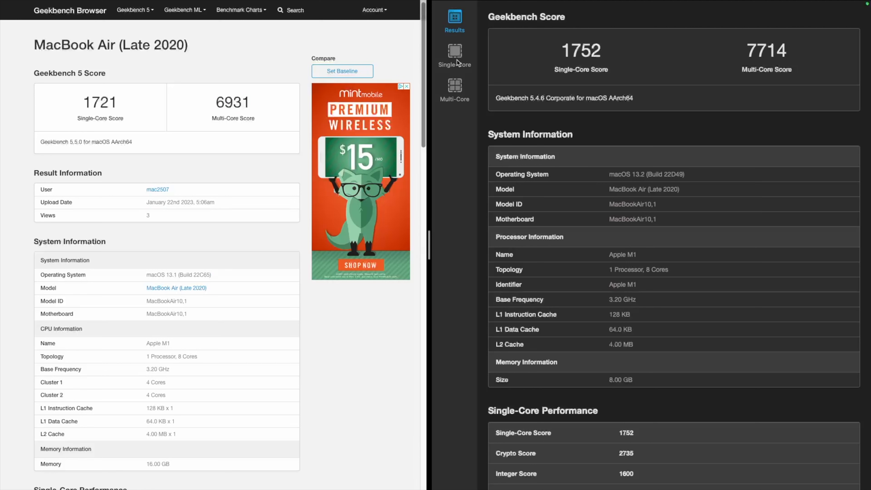
{"action": "mouse_move", "coordinate": [756, 50]}
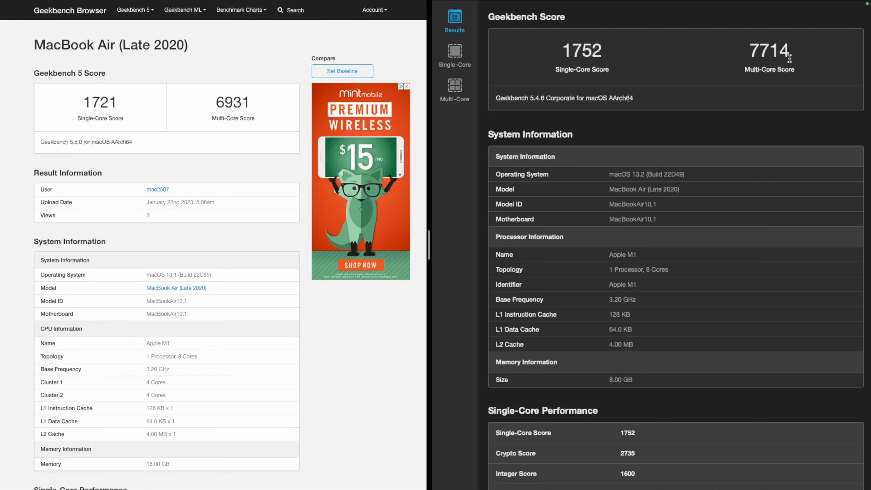
{"action": "mouse_move", "coordinate": [144, 372]}
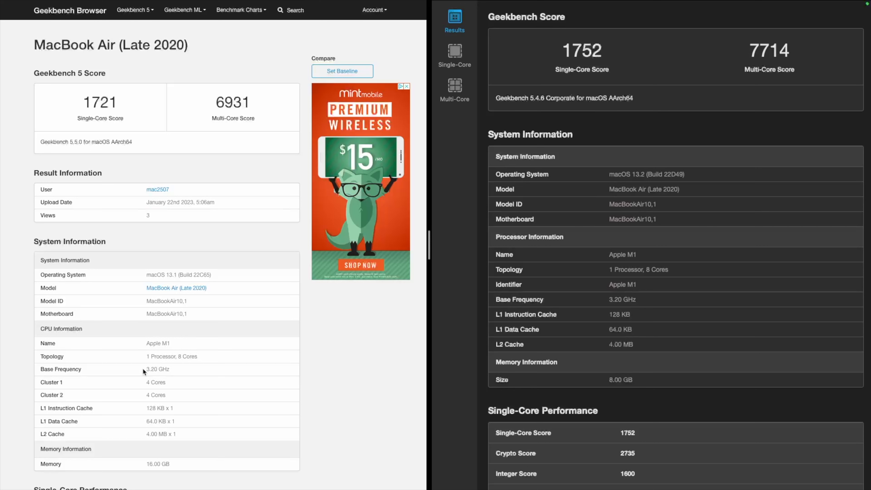
{"action": "mouse_move", "coordinate": [154, 369]}
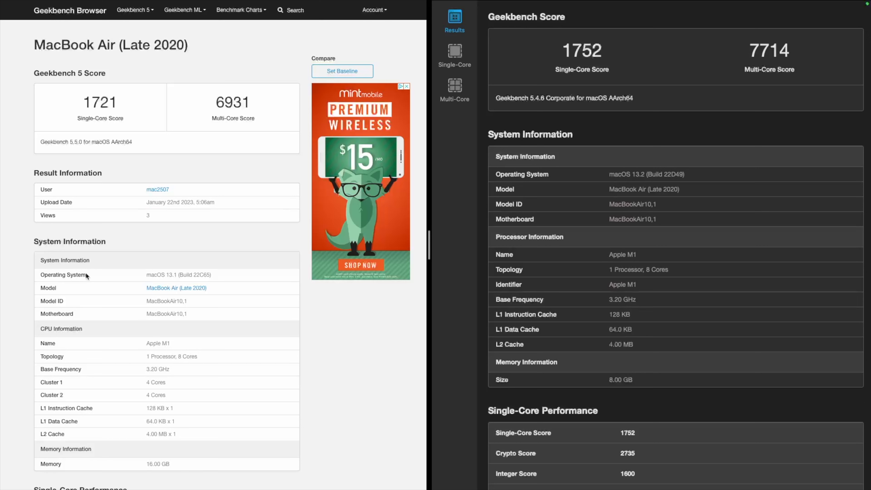
{"action": "mouse_move", "coordinate": [163, 259]}
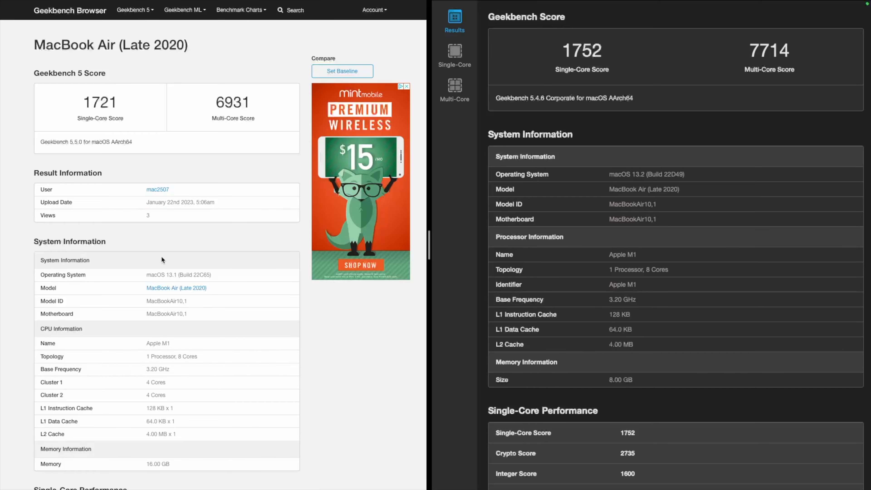
Step: Launch Calendar from Launchpad showing January 2023 in Month view
{"action": "left_click", "coordinate": [170, 470]}
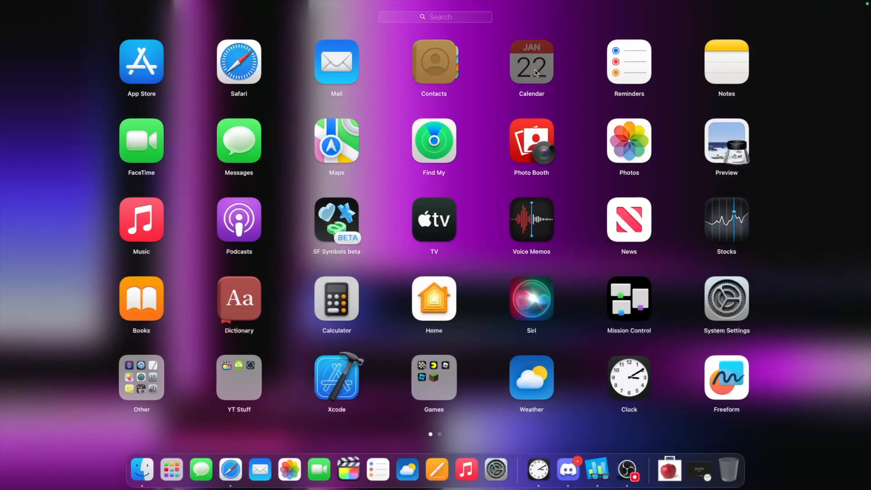
{"action": "left_click", "coordinate": [530, 61]}
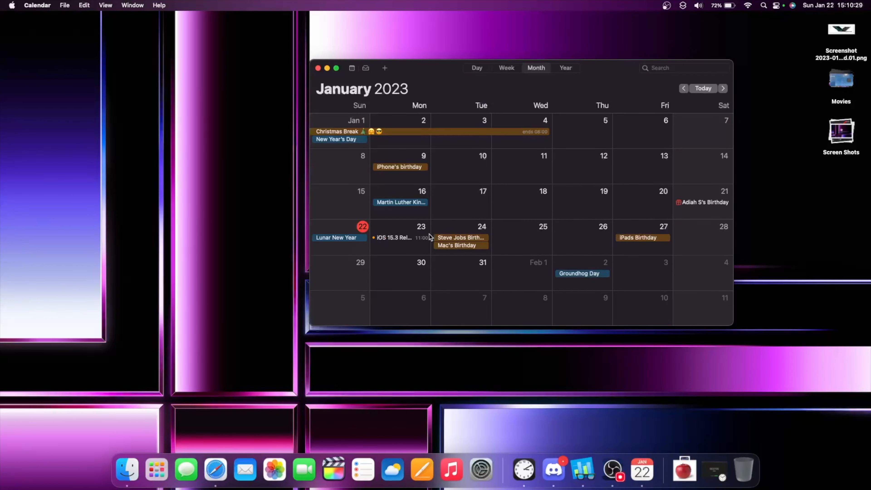
{"action": "mouse_move", "coordinate": [382, 248]}
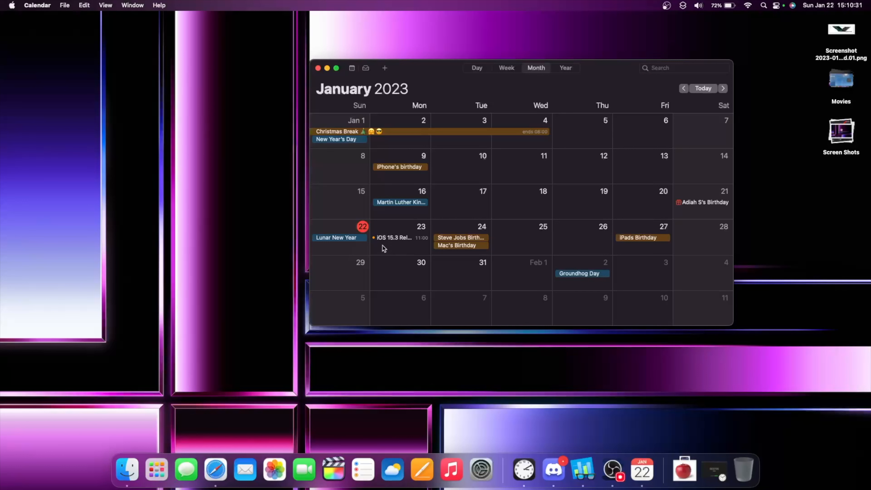
{"action": "mouse_move", "coordinate": [442, 205]}
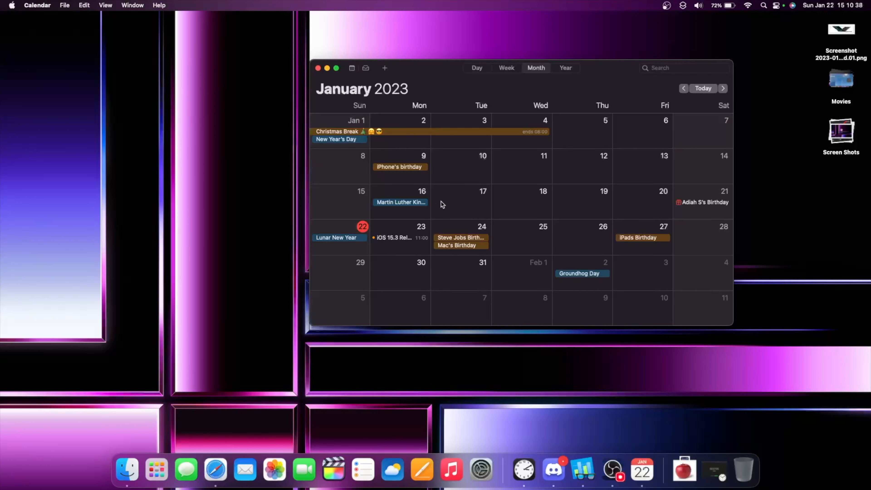
{"action": "mouse_move", "coordinate": [435, 229]}
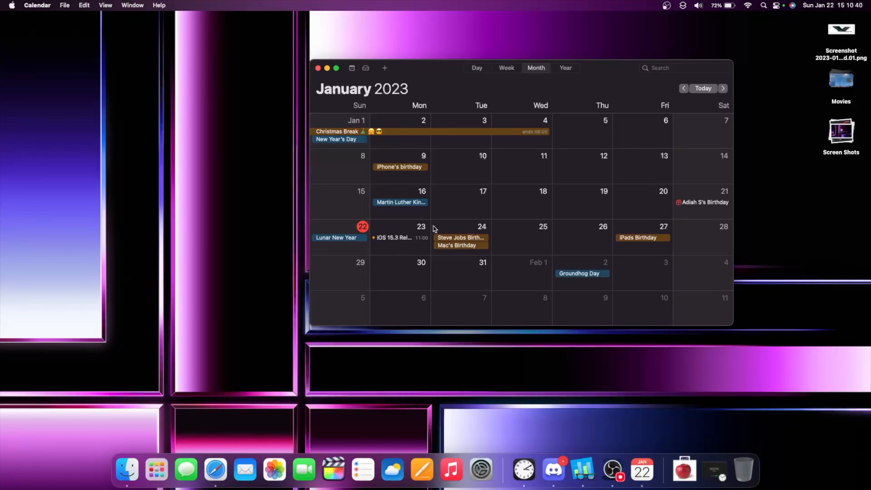
{"action": "mouse_move", "coordinate": [445, 239]}
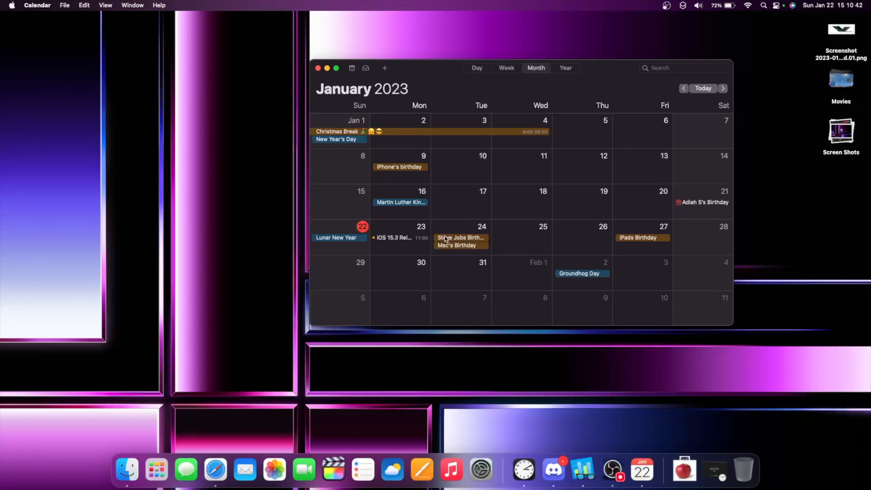
{"action": "mouse_move", "coordinate": [448, 243]}
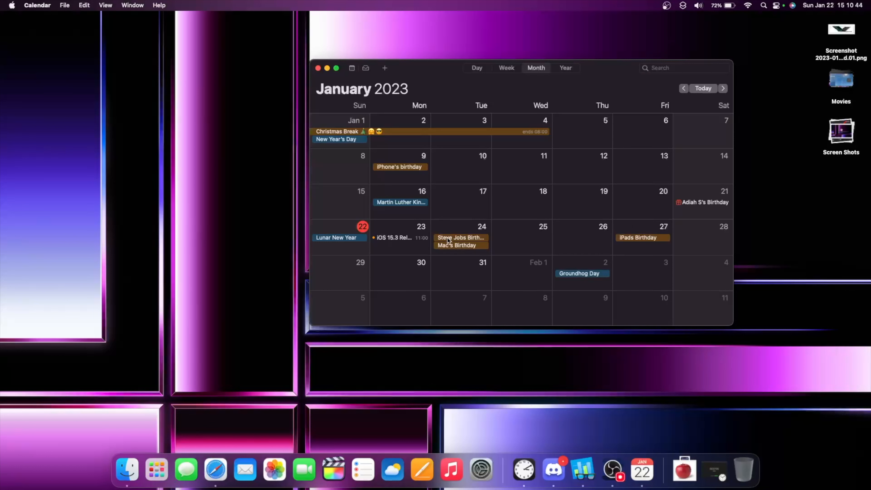
{"action": "mouse_move", "coordinate": [176, 467]}
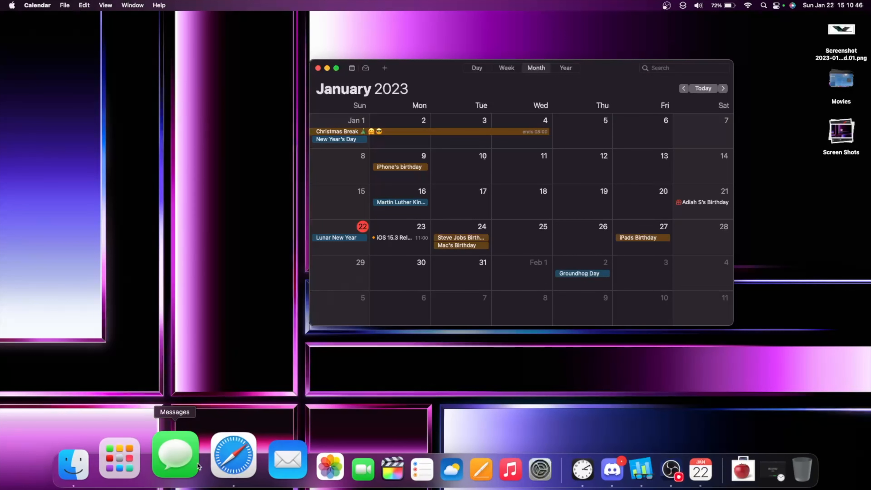
Step: Bring up Safari's macOS Ventura page, scroll it to the top and close the window
{"action": "left_click", "coordinate": [233, 456]}
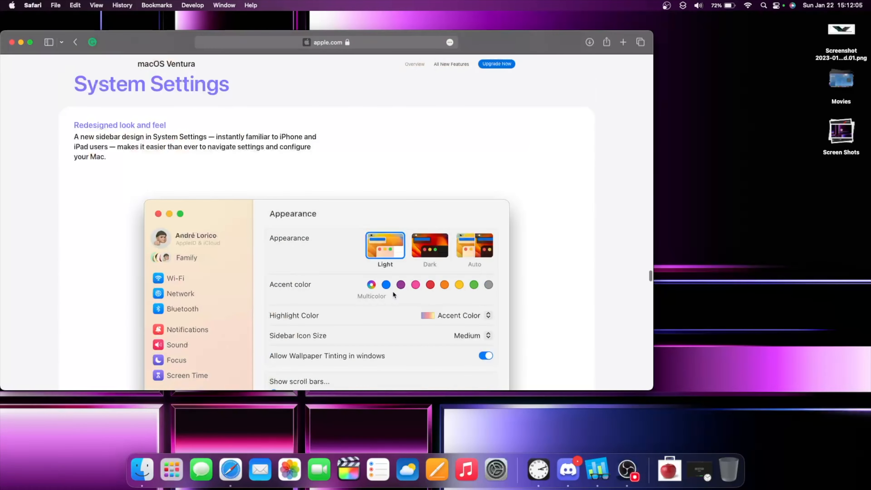
{"action": "scroll", "scroll_direction": "up", "scroll_amount": 3}
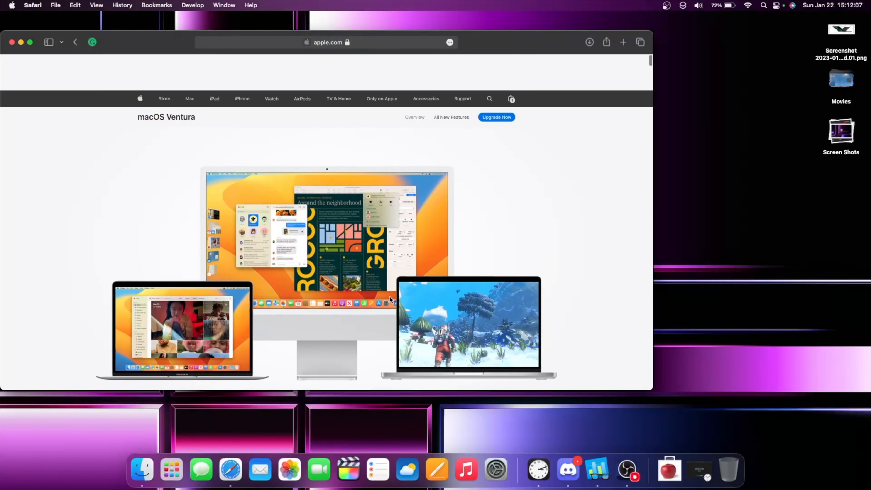
{"action": "scroll", "scroll_direction": "up", "scroll_amount": 3}
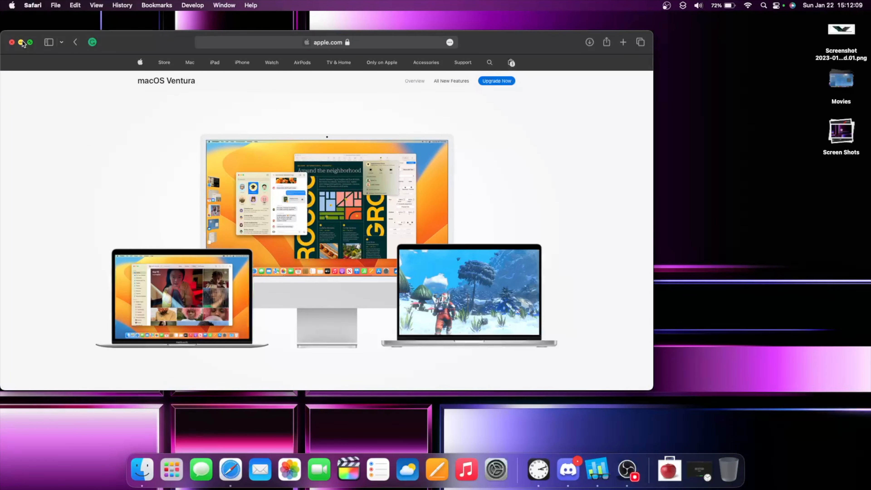
{"action": "left_click", "coordinate": [11, 42]}
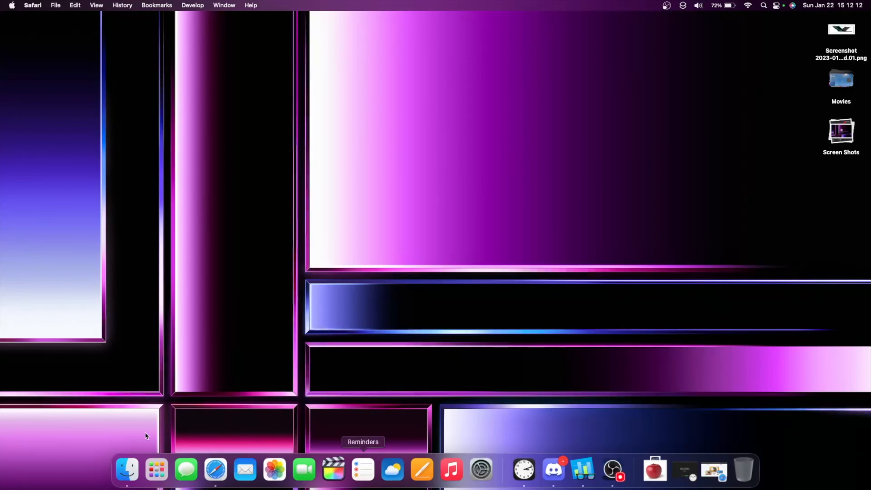
Step: Launch Feedback Assistant and scroll the top submitted weather-locations report to its reproduction steps
{"action": "left_click", "coordinate": [156, 469]}
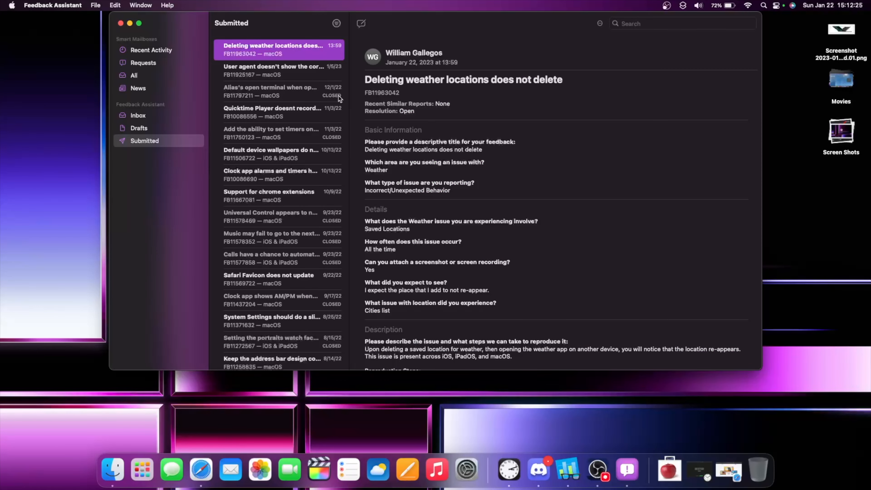
{"action": "scroll", "scroll_direction": "down", "scroll_amount": 3}
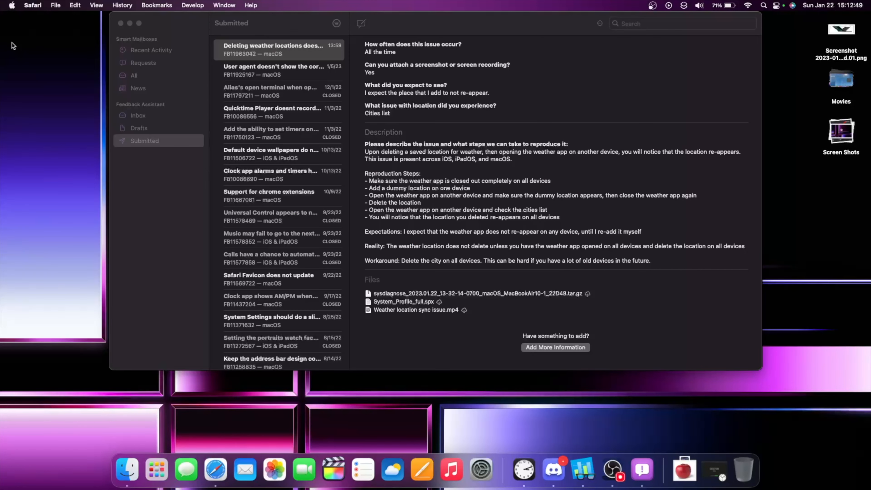
Step: Select the 'Clock app alarms and timers' report and scroll to its follow-up replies
{"action": "left_click", "coordinate": [272, 175]}
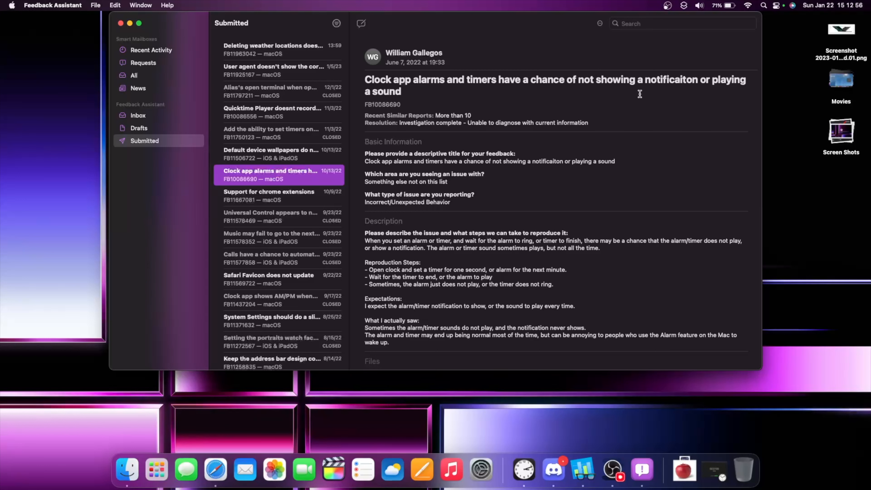
{"action": "mouse_move", "coordinate": [420, 122]}
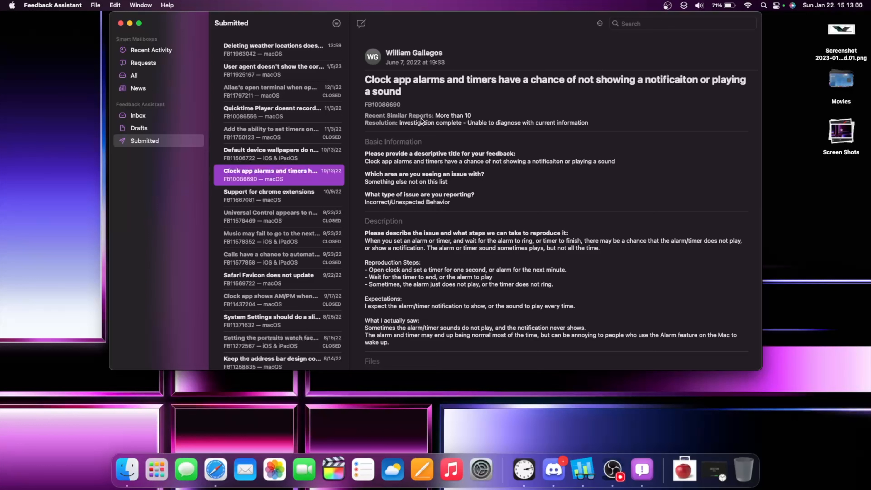
{"action": "mouse_move", "coordinate": [661, 140]}
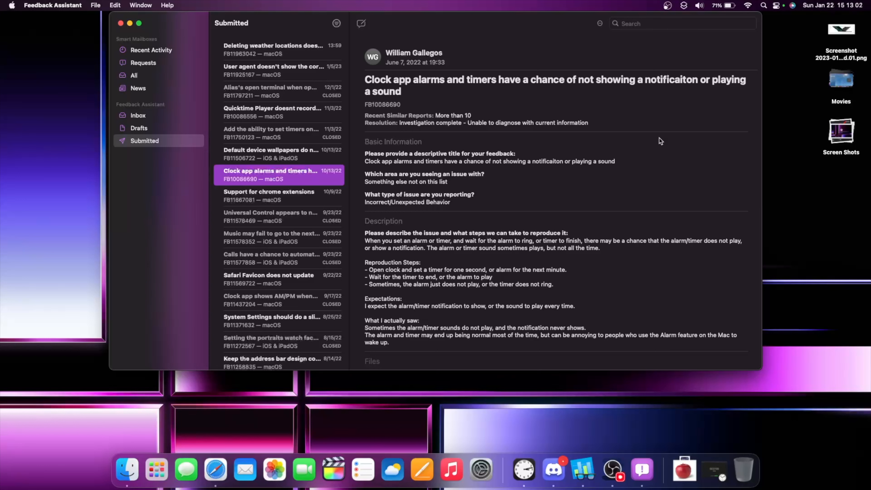
{"action": "scroll", "scroll_direction": "down", "scroll_amount": 3}
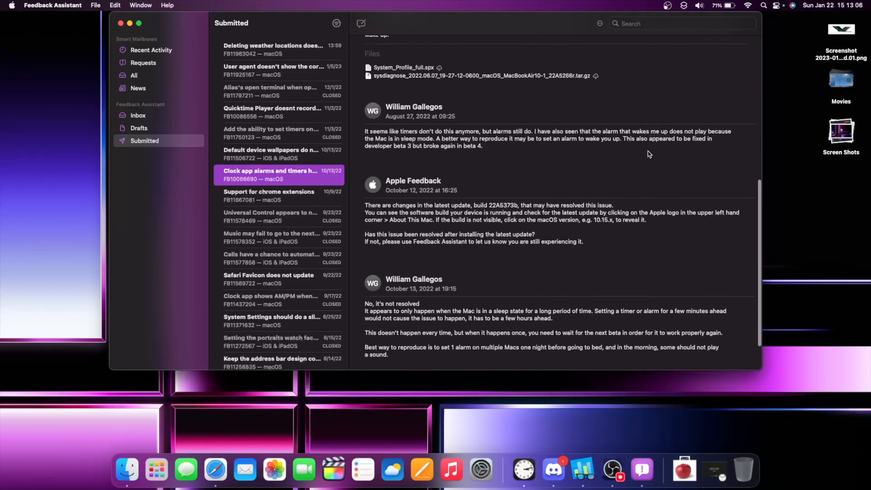